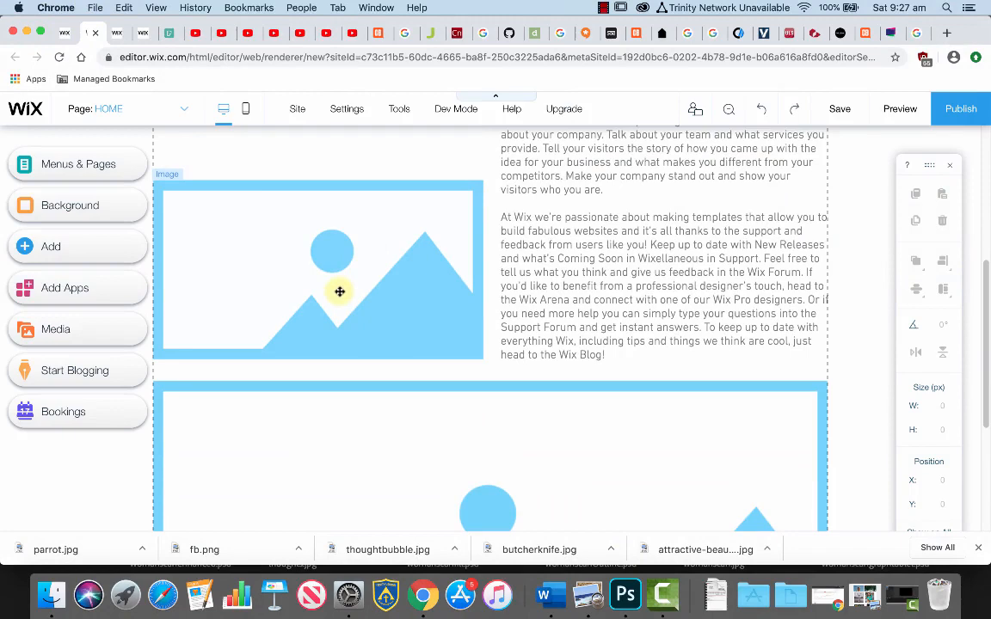
Step: Switch from the Wix Editor over to Photoshop via the Dock
click(625, 595)
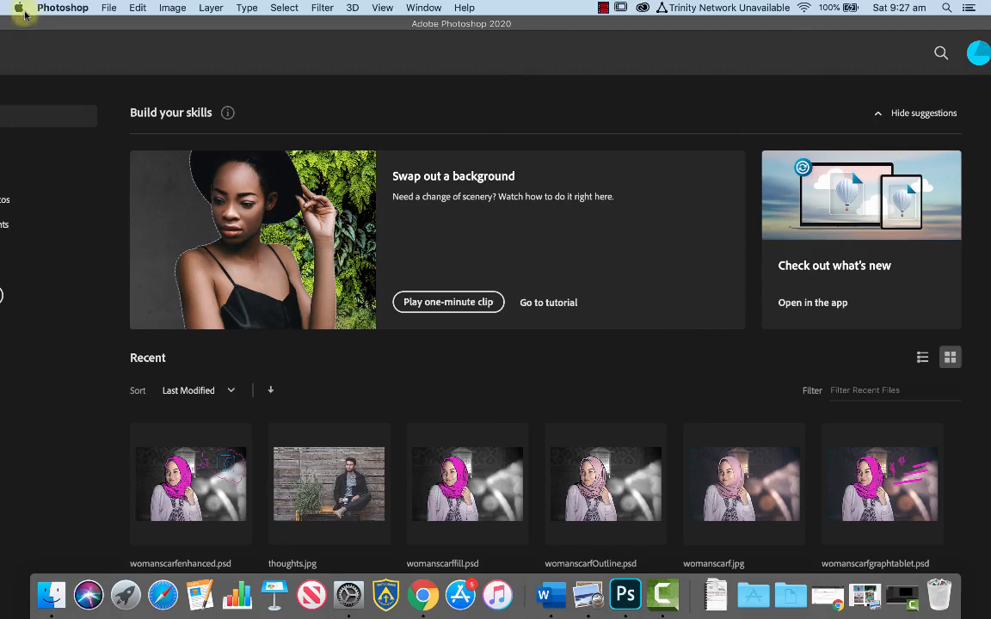
Step: Open womanscarf.jpg from the Drawn on Photo folder
click(38, 327)
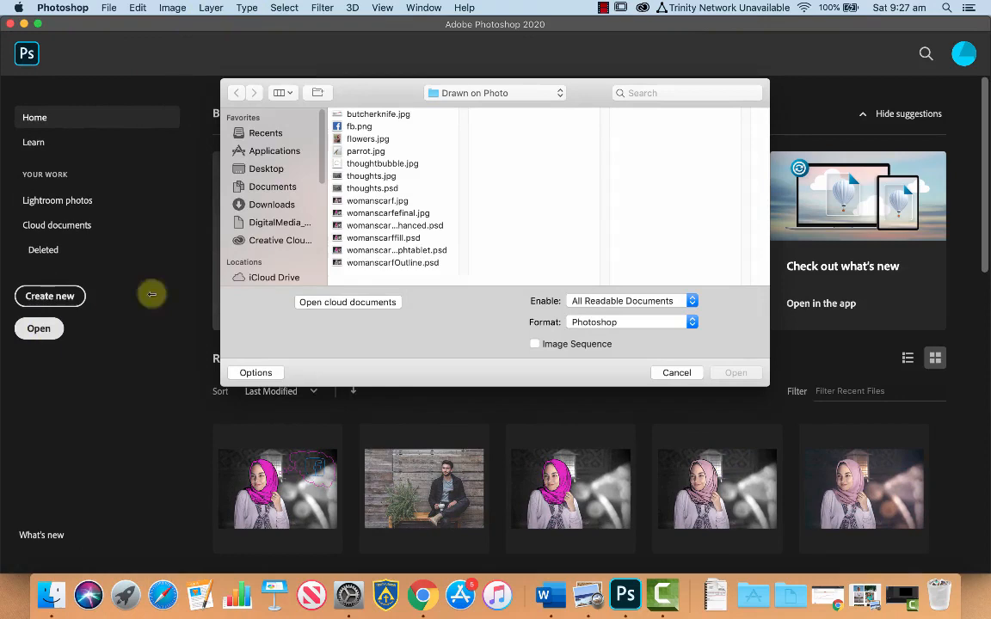
click(676, 372)
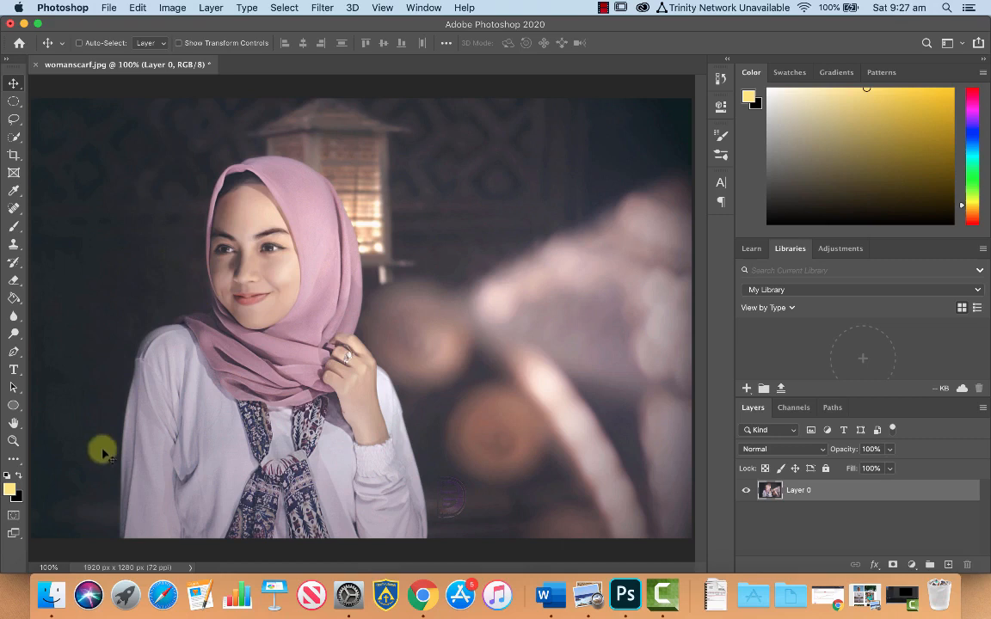
mouse_move(96, 168)
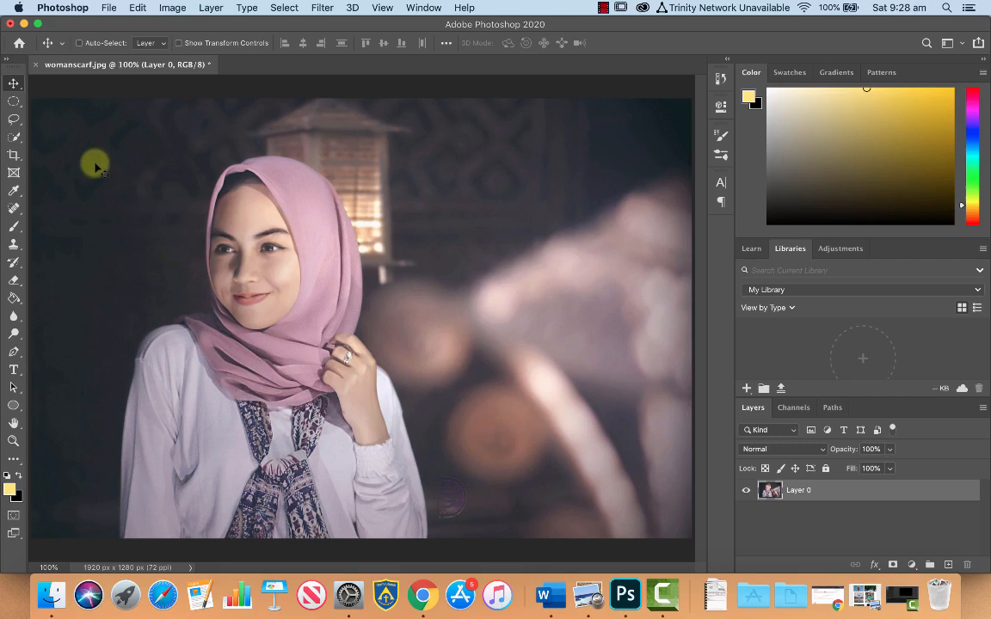
Step: Select the woman with Object Selection, then add the scarf edge near the lamp by hand
click(13, 138)
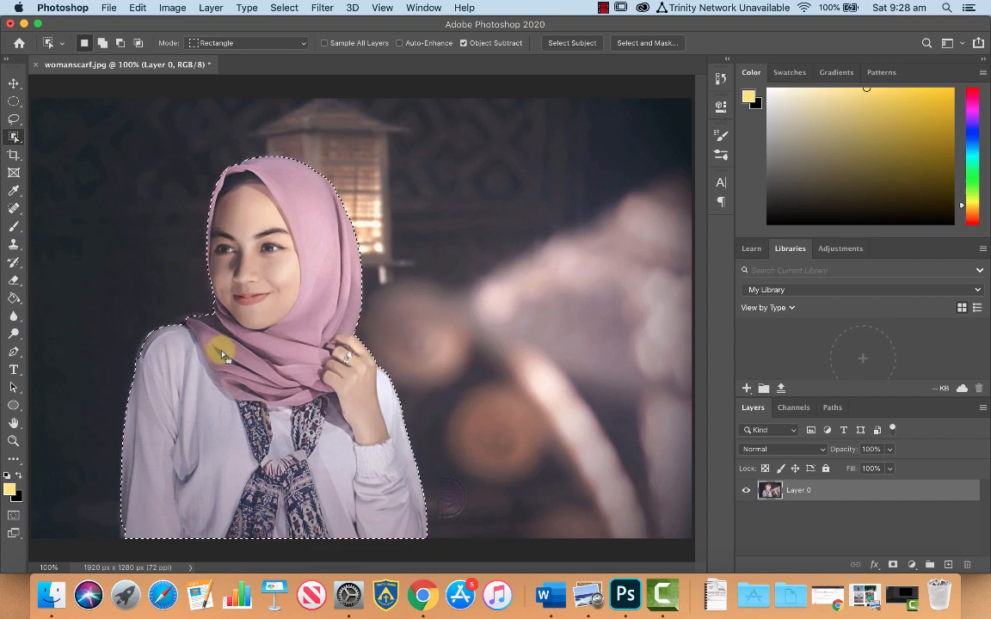
click(14, 137)
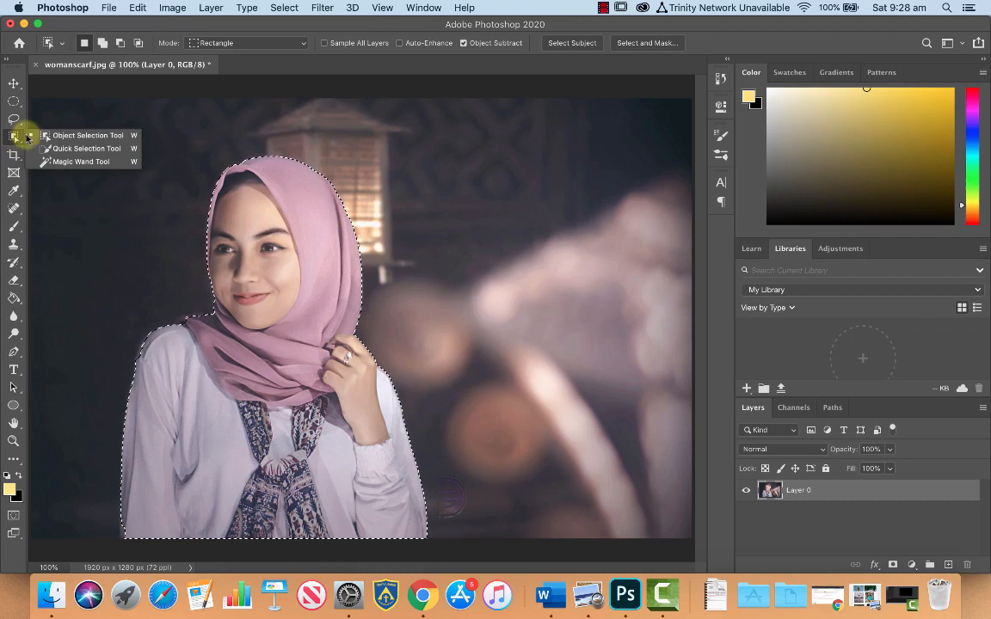
click(83, 148)
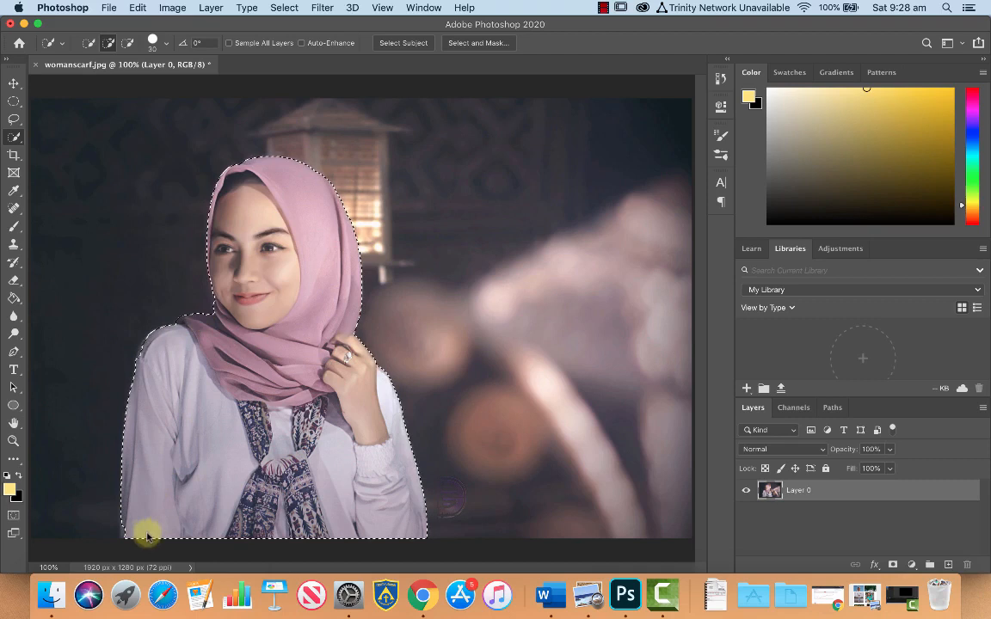
mouse_move(220, 380)
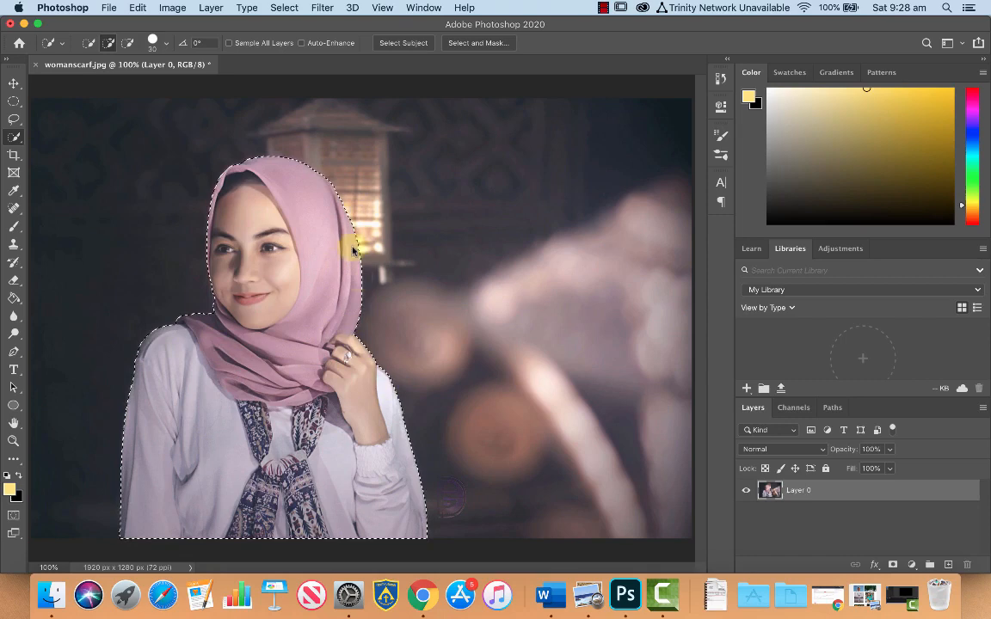
click(284, 7)
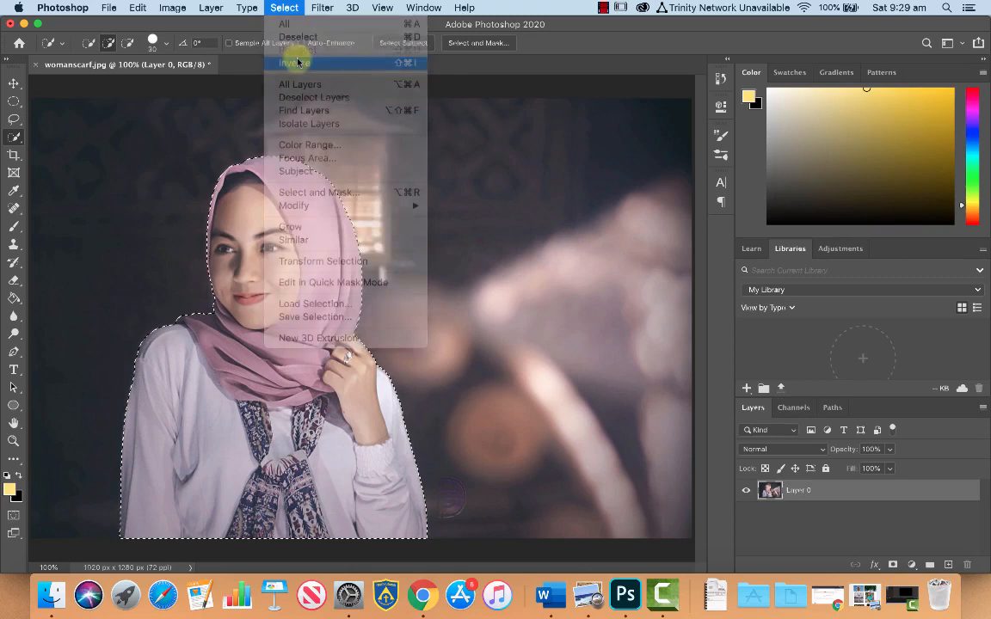
Step: Invert the selection and add a Black & White adjustment layer to the background
click(294, 62)
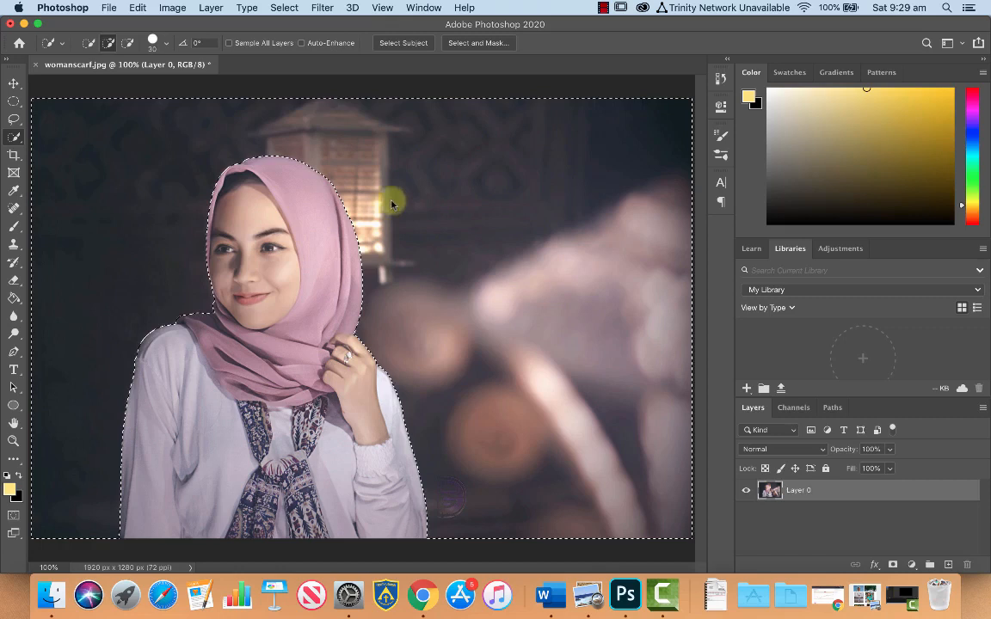
click(910, 565)
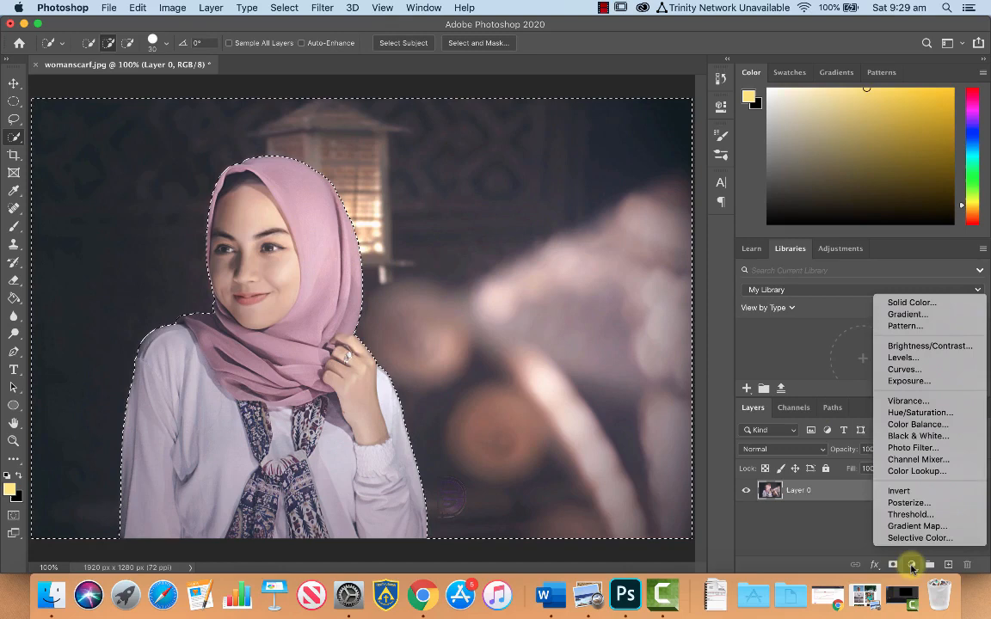
click(919, 435)
text(outline)
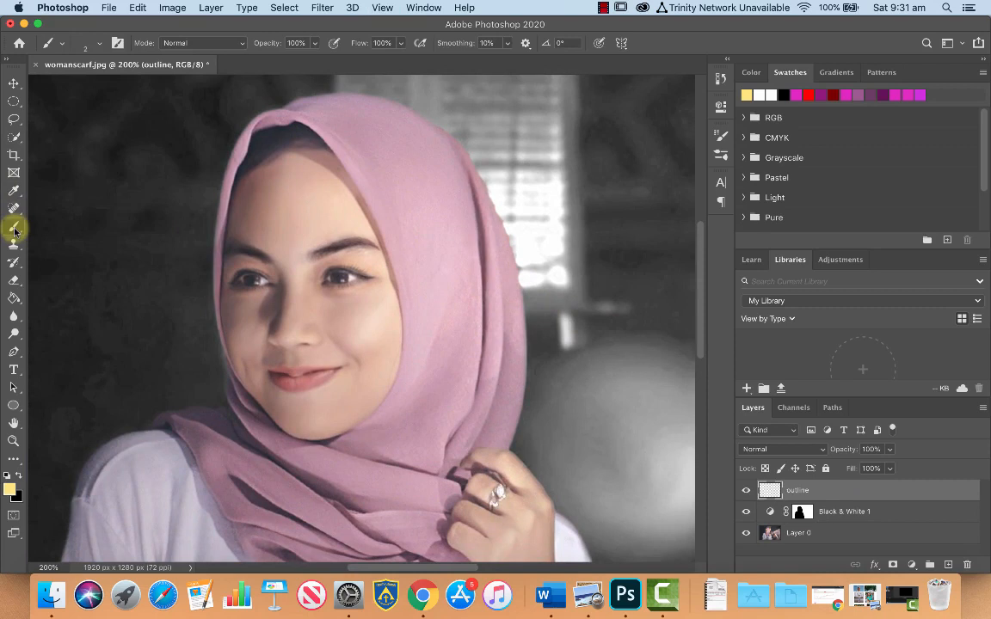
Step: With the Brush Tool, try Soft Round and Hard Round presets from General Brushes
click(423, 7)
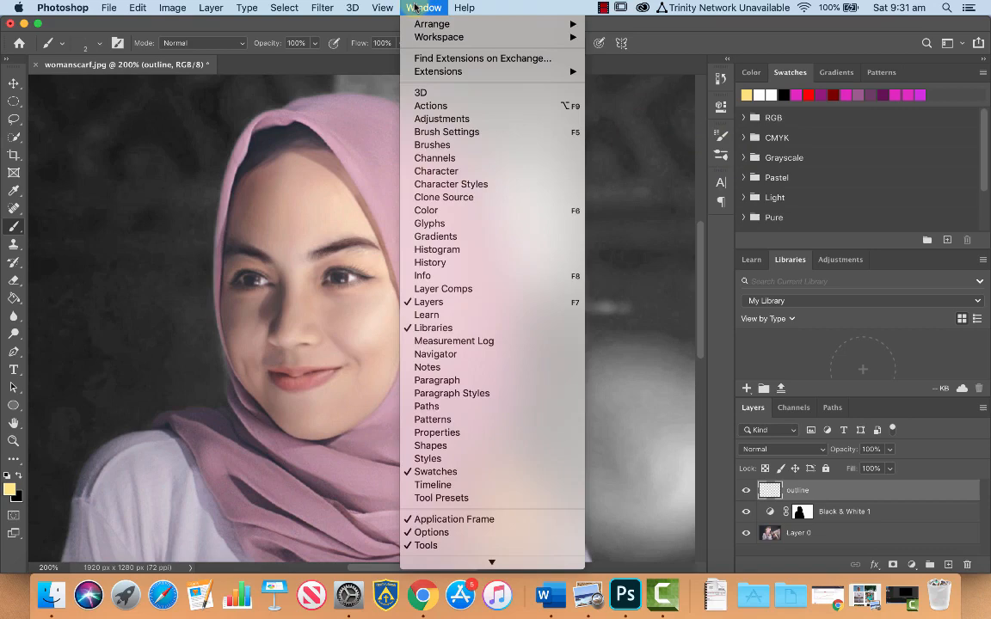
click(432, 144)
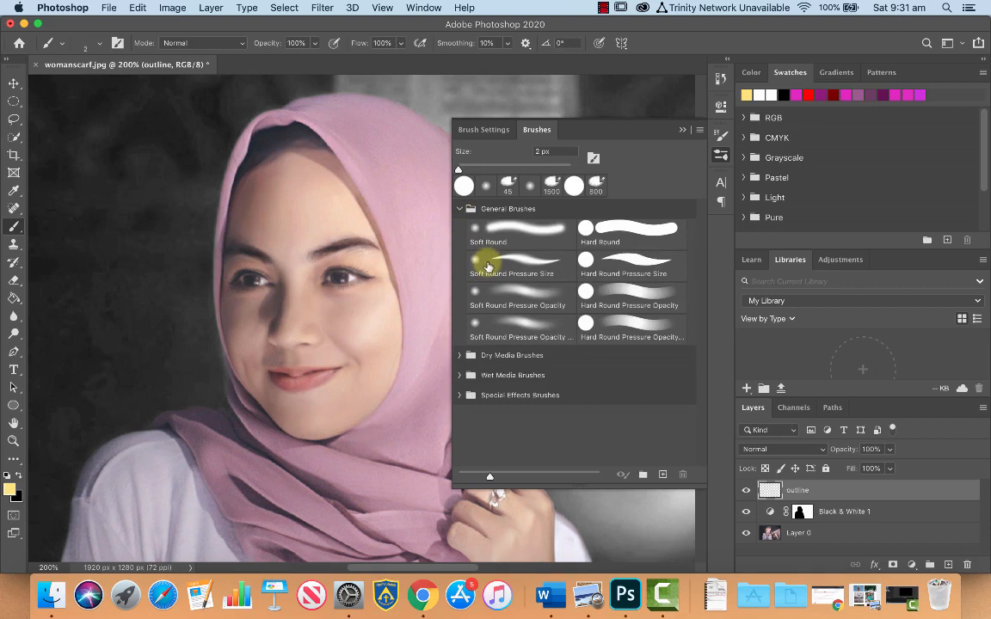
click(698, 131)
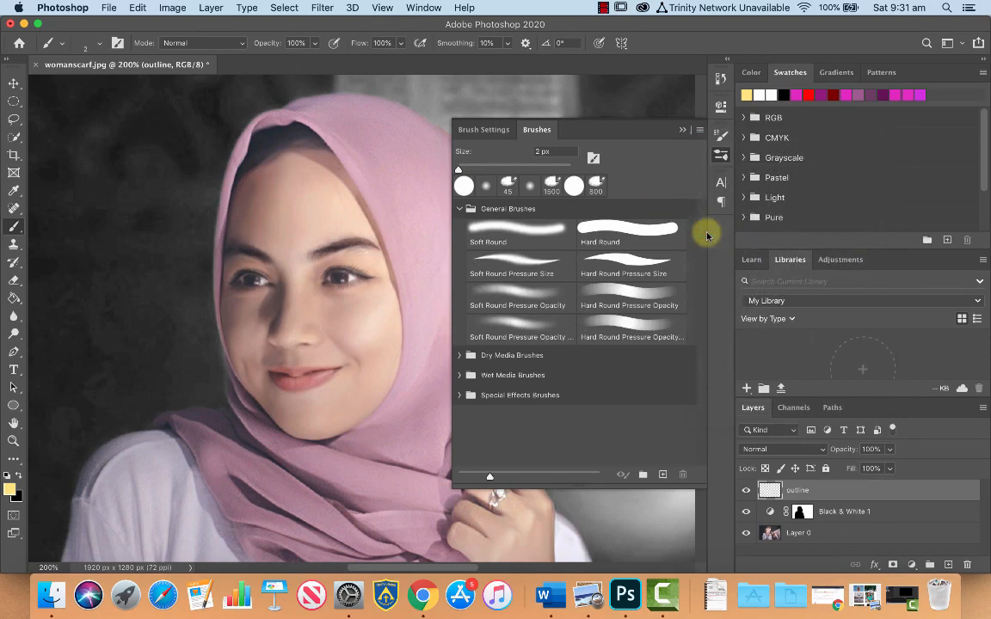
mouse_move(668, 162)
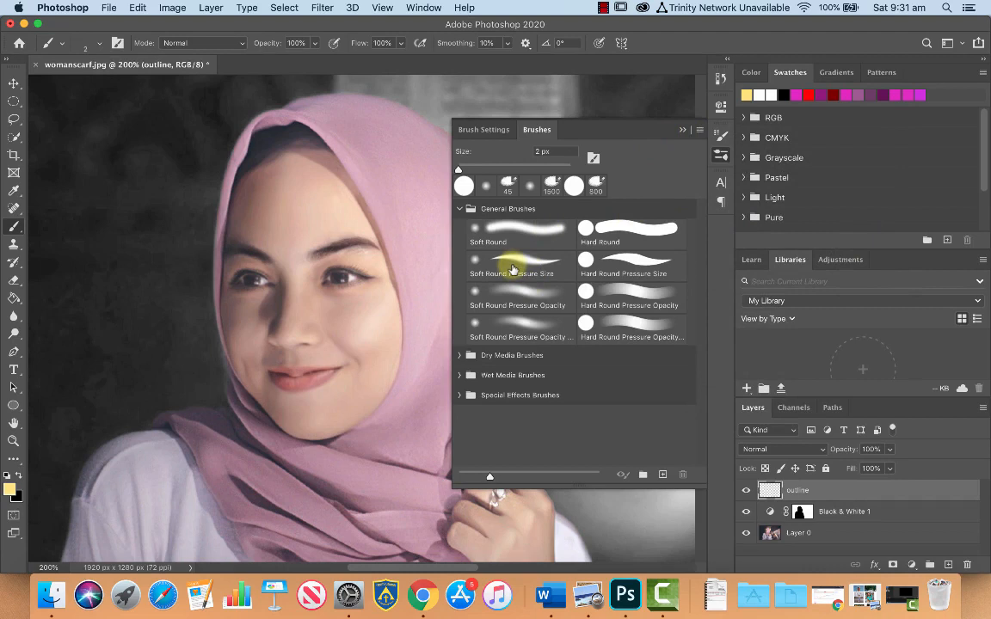
click(633, 234)
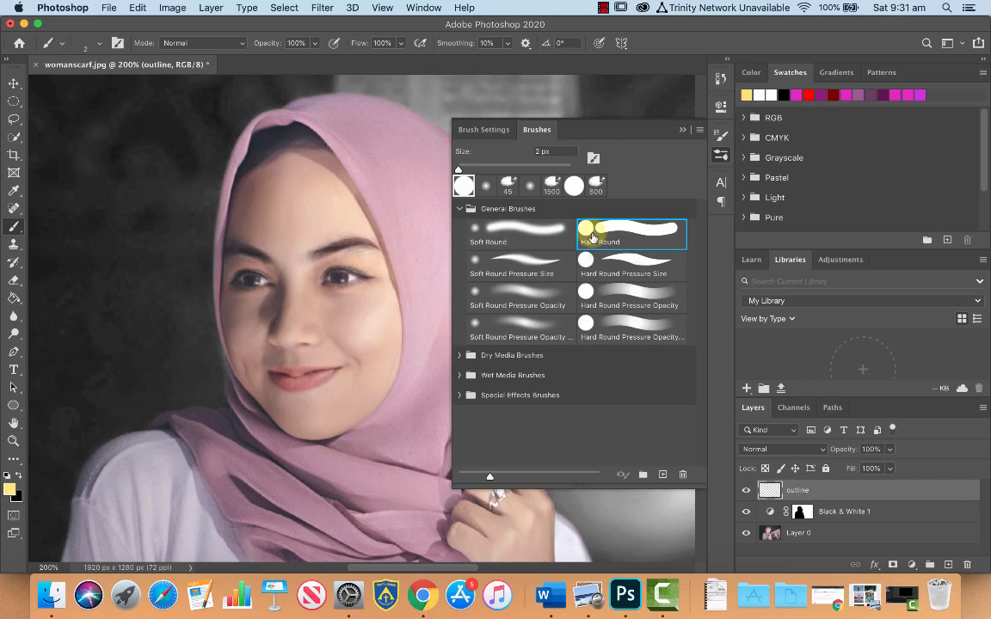
click(519, 330)
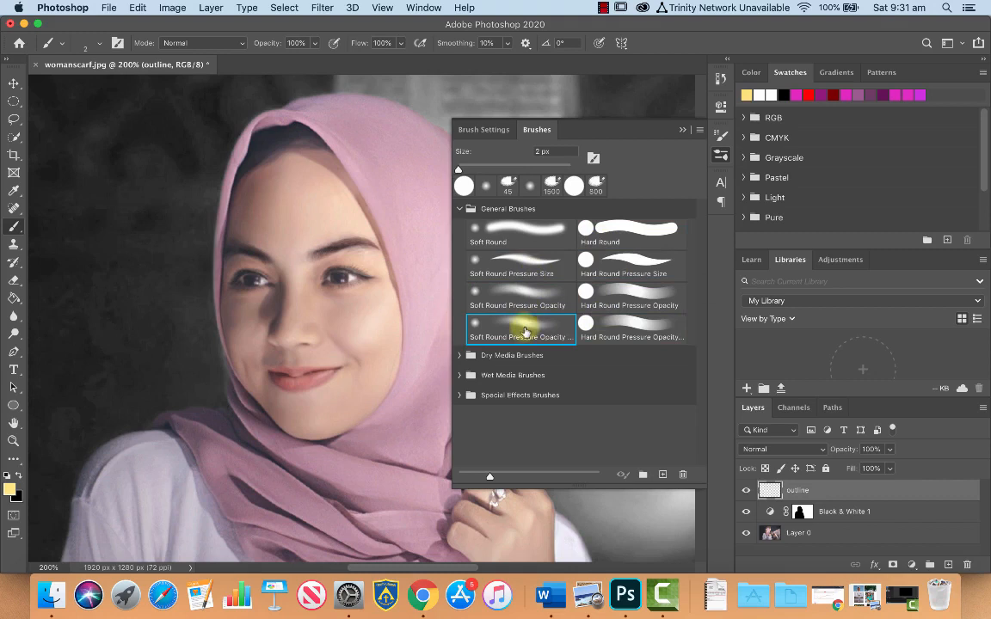
click(630, 233)
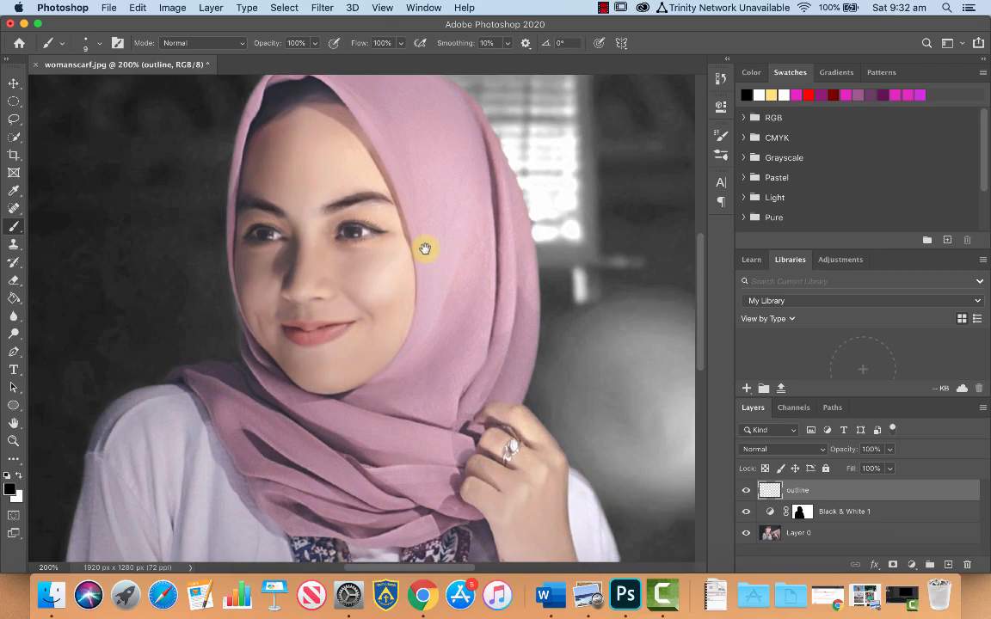
Step: Paint a thick black outline along the scarf's right edge and over its top
drag(423, 248, 299, 115)
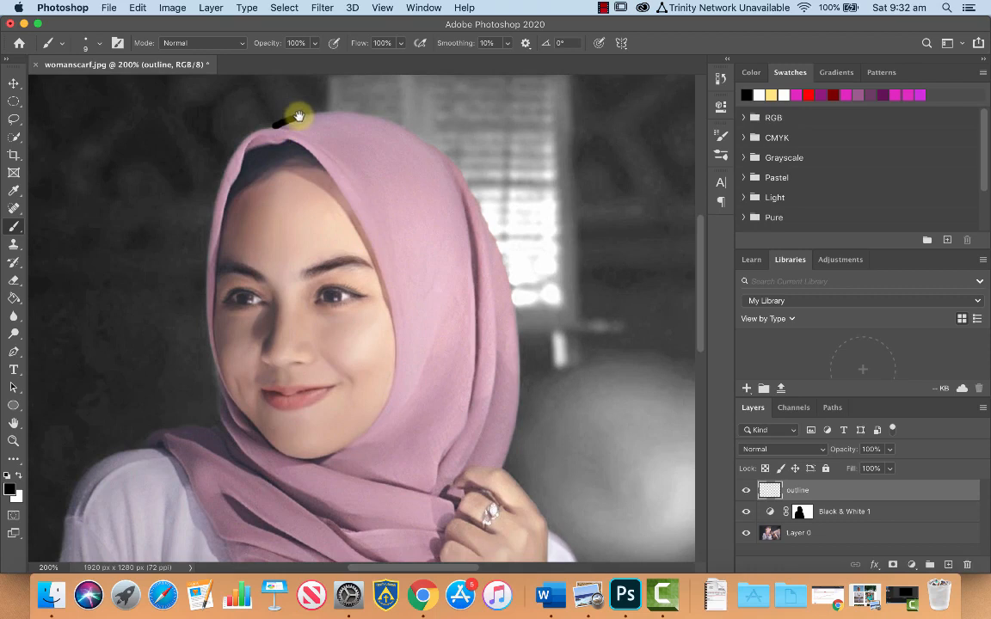
drag(296, 114, 517, 289)
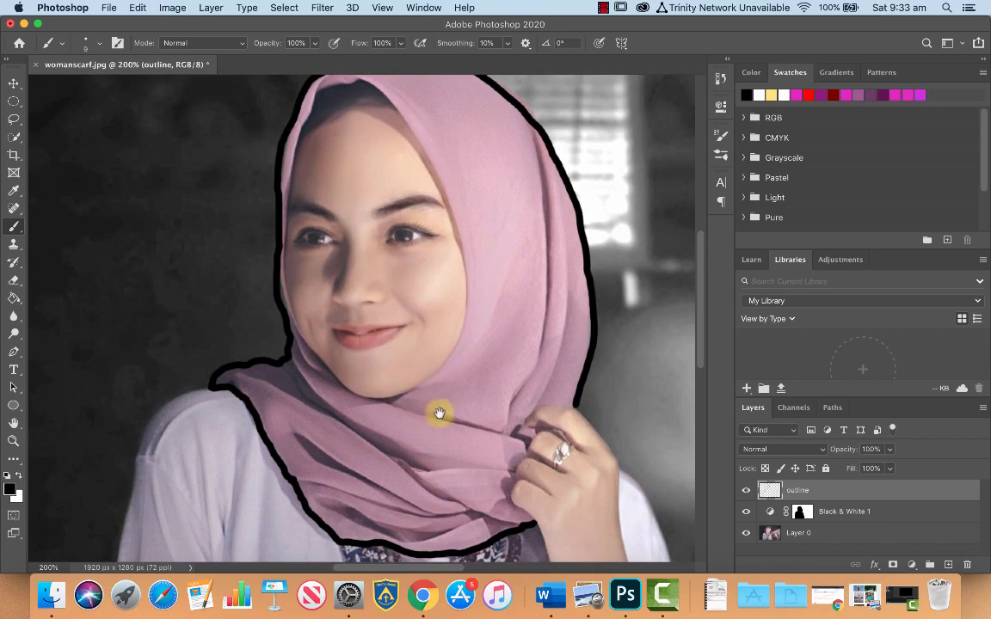
mouse_move(399, 158)
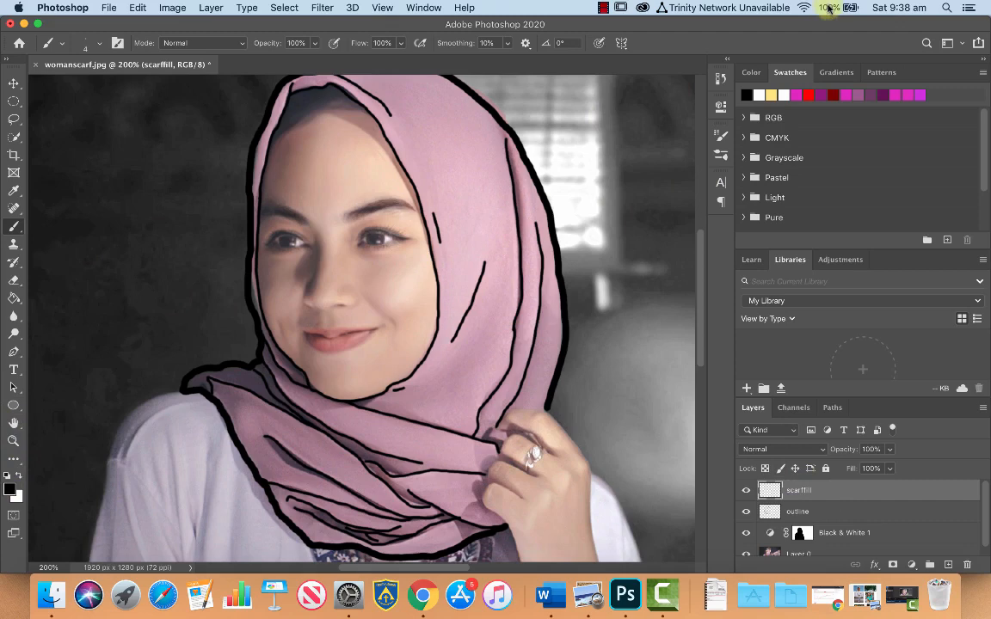
Step: Choose a hot pink foreground colour in the Color panel for the scarffill layer
click(750, 72)
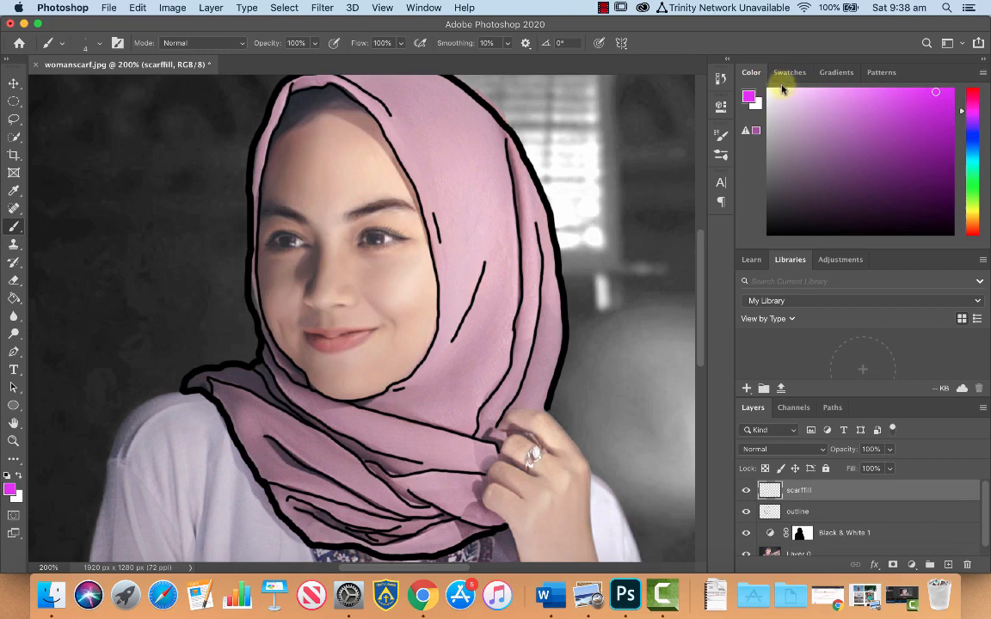
Step: Save the hot pink colour as a new swatch named 'hot pink' in the Swatches panel
click(788, 72)
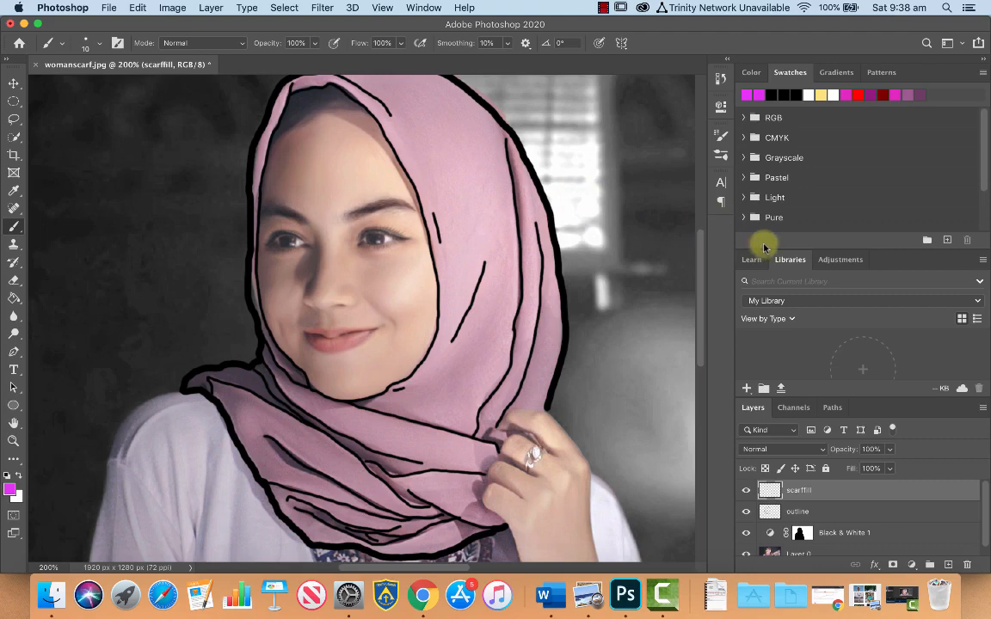
mouse_move(946, 240)
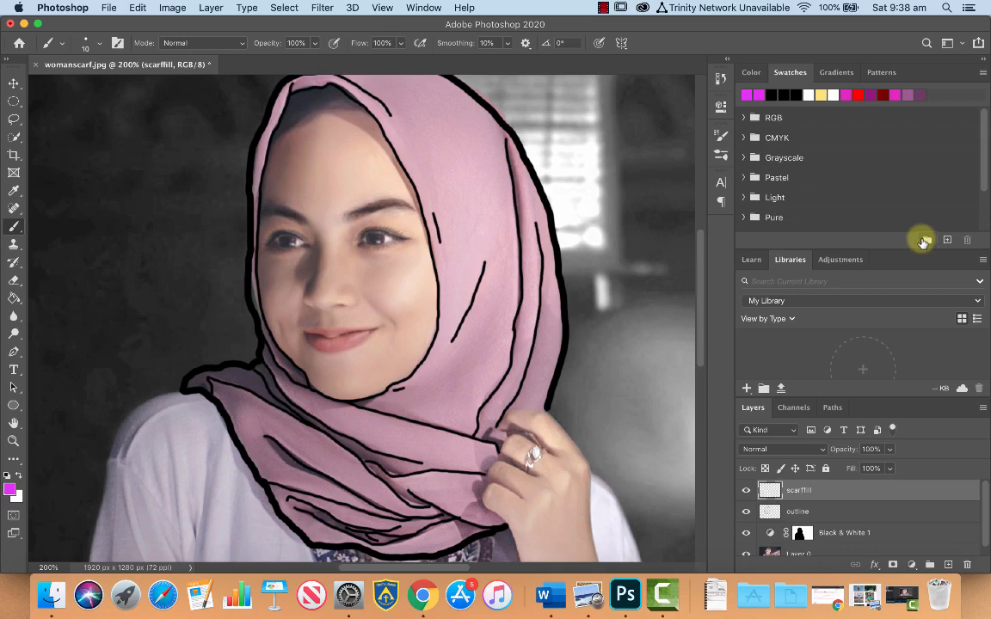
scroll(down, 3)
text(hot p)
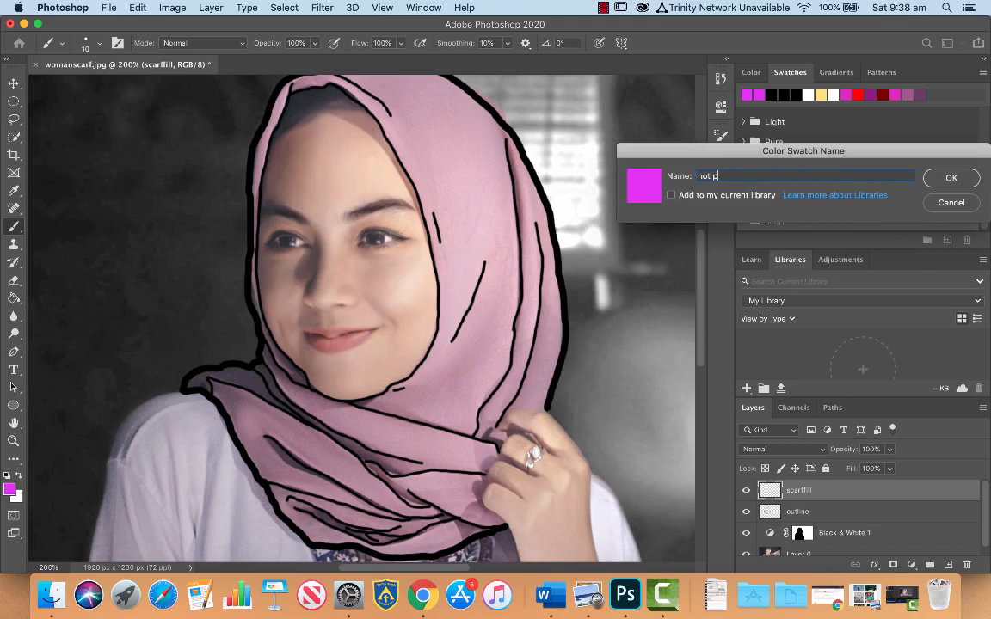
click(951, 178)
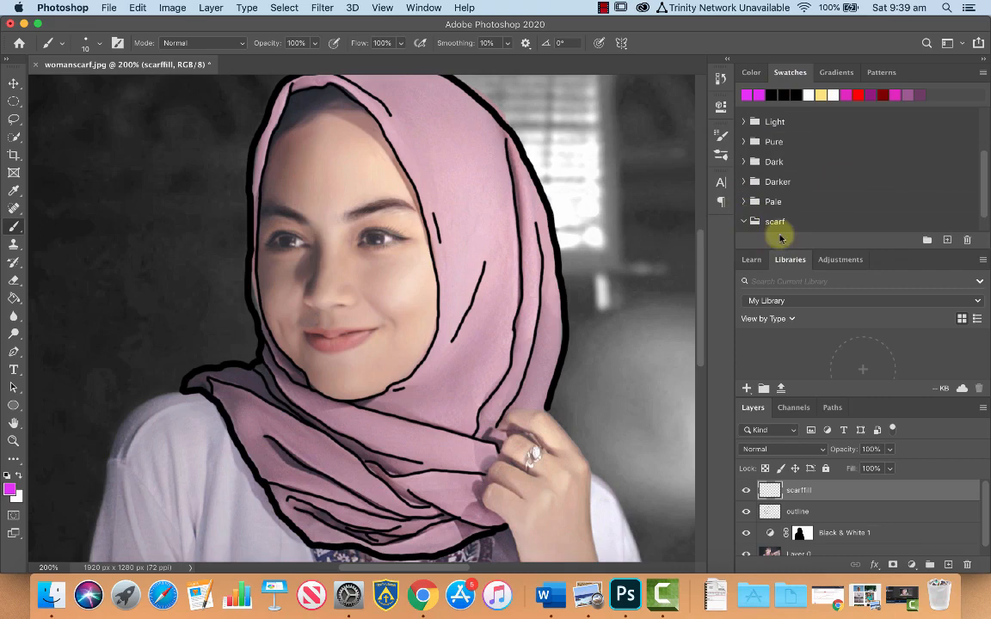
Step: Pick hot pink from the scarf swatch group and move the outline layer above scarffill
click(744, 220)
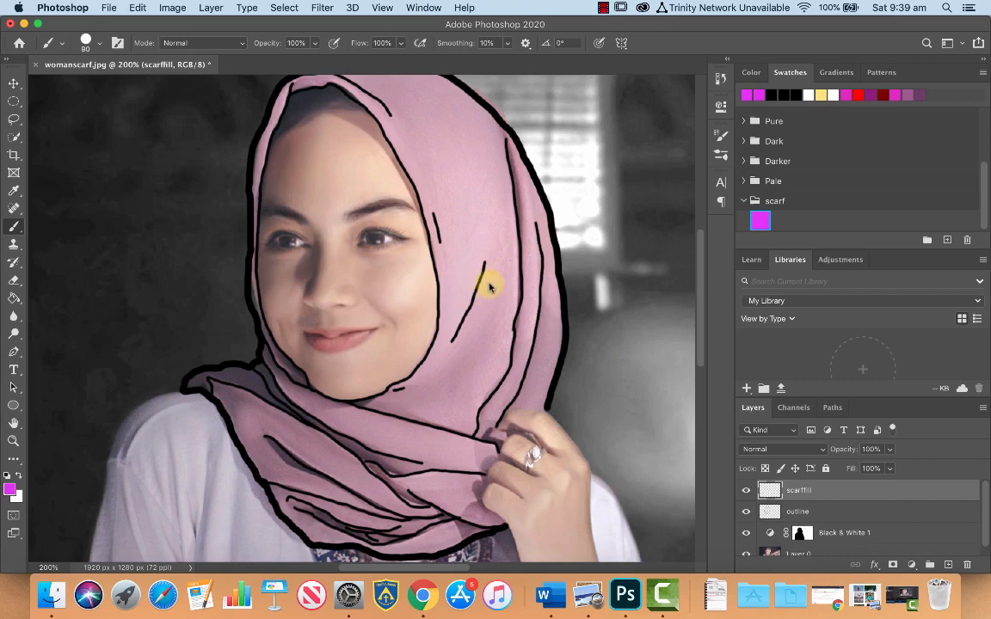
click(799, 513)
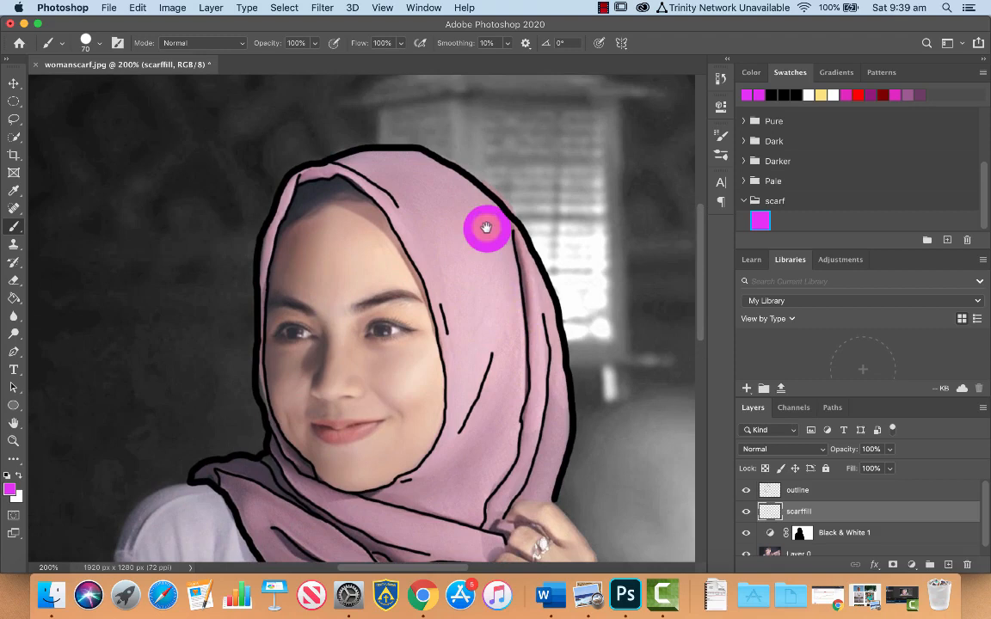
Step: Paint solid hot pink over the scarf and erase the spill onto the face
drag(485, 227, 510, 265)
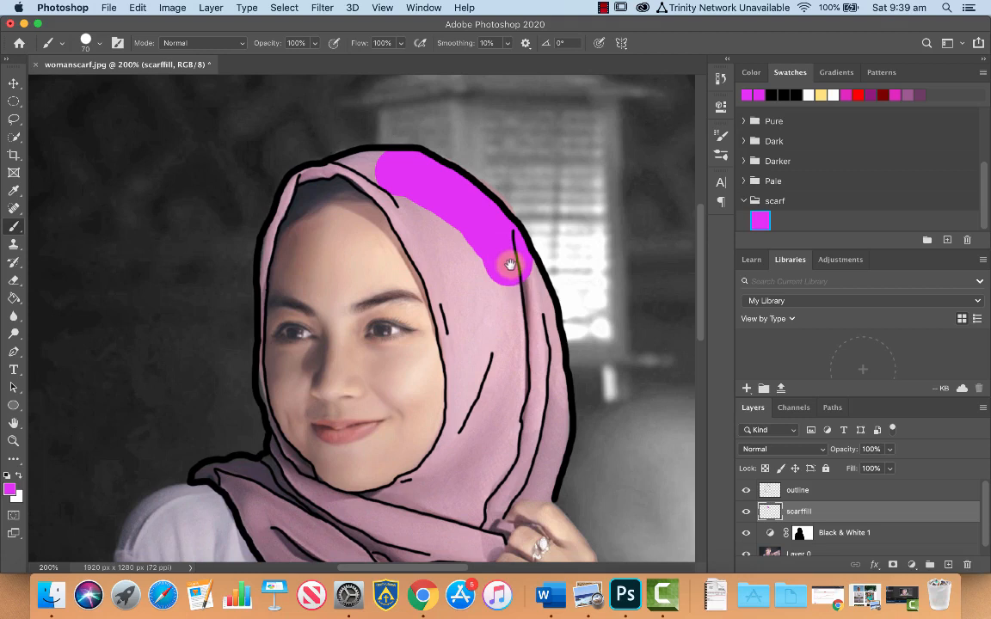
drag(510, 265, 540, 312)
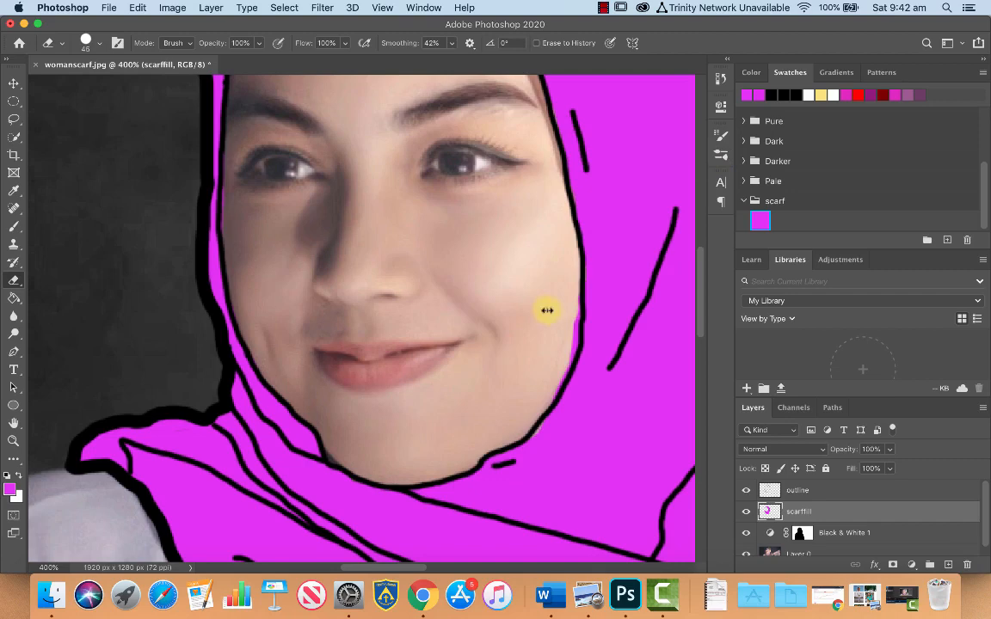
click(798, 490)
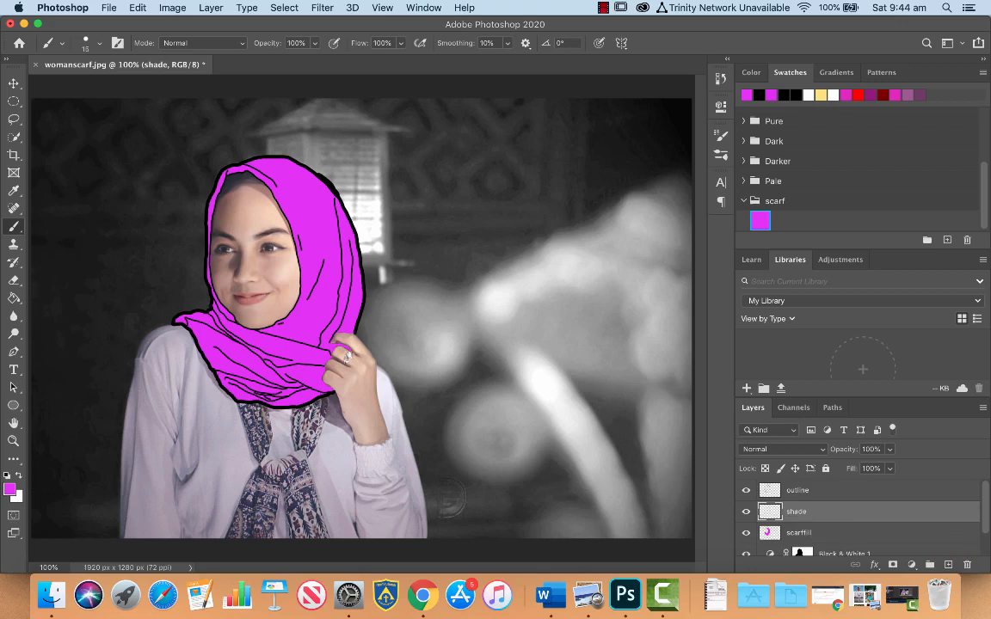
mouse_move(835, 382)
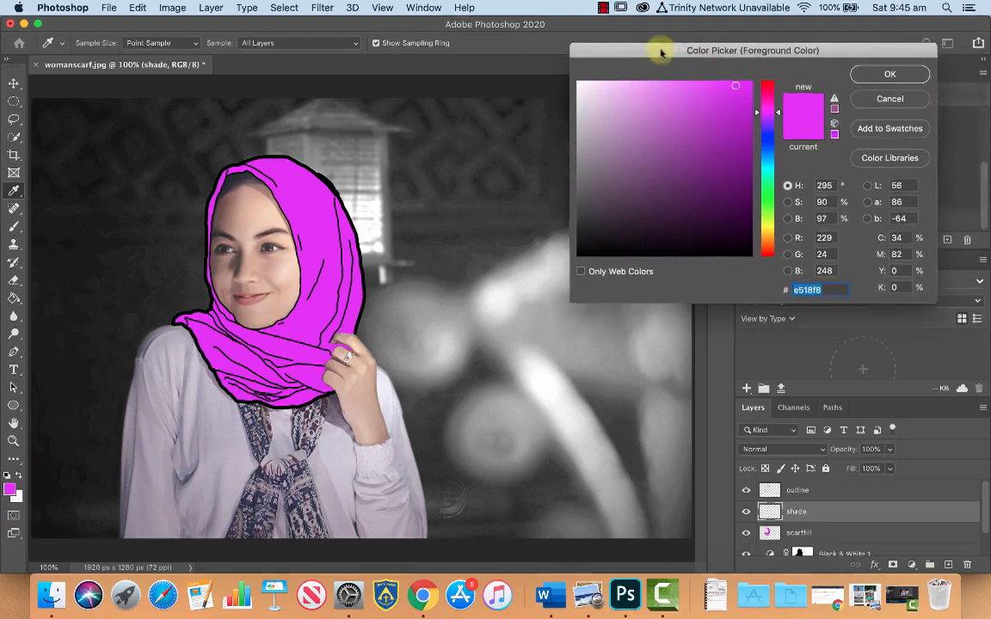
Step: Pick a darker purple in the Color Picker and save it to the scarf swatches
drag(754, 50, 611, 54)
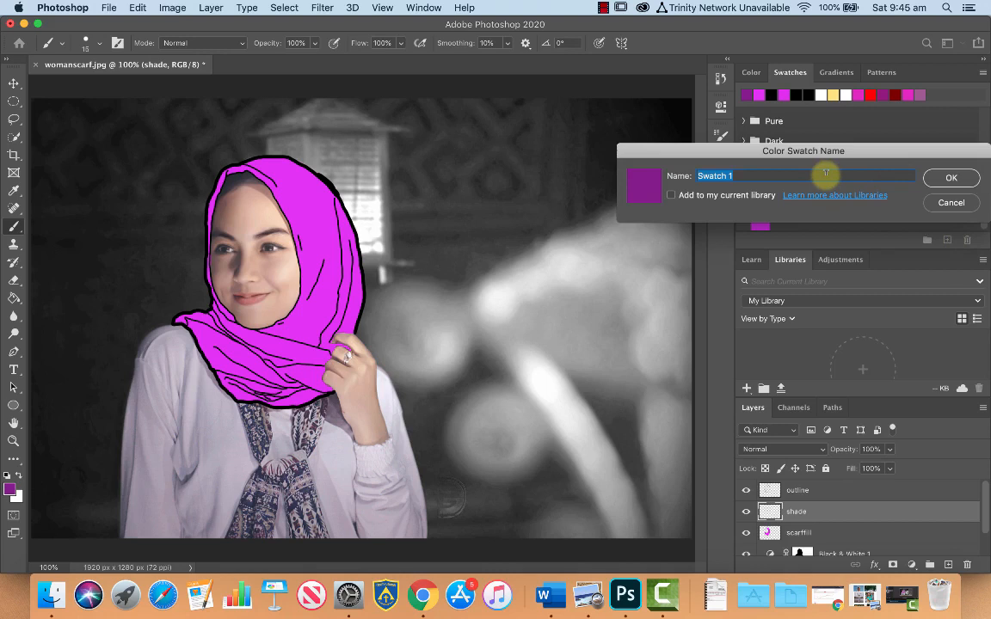
click(951, 178)
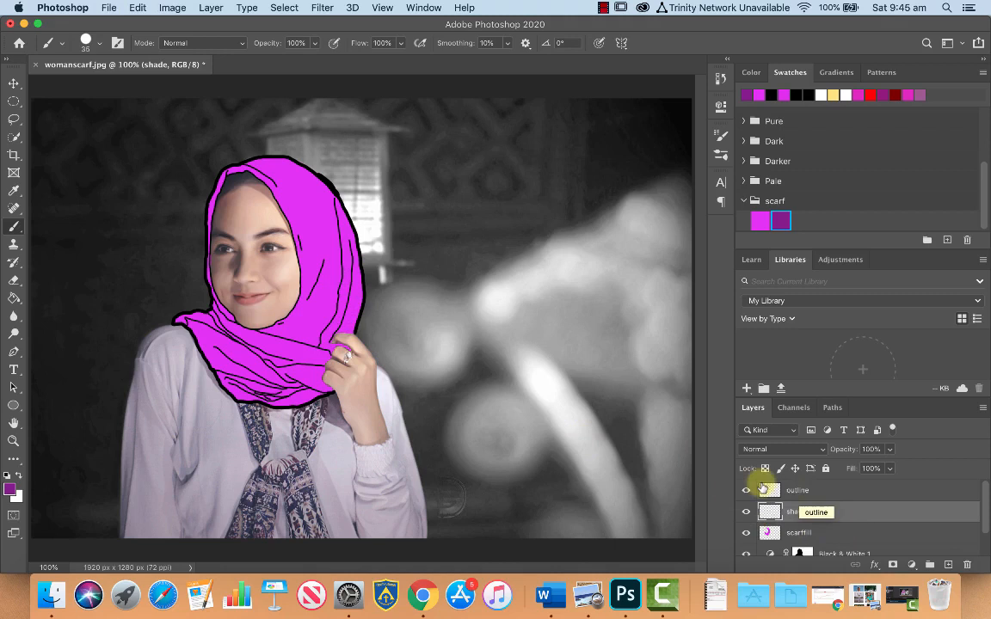
Step: Lower the scarffill layer's opacity to about 35% so the folds show through
click(798, 533)
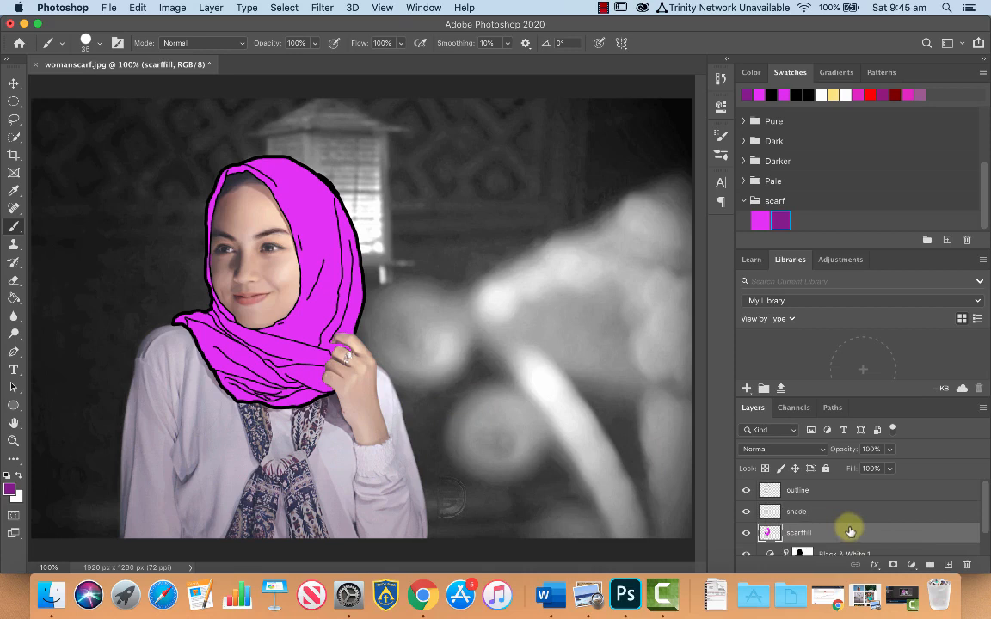
drag(895, 466, 847, 466)
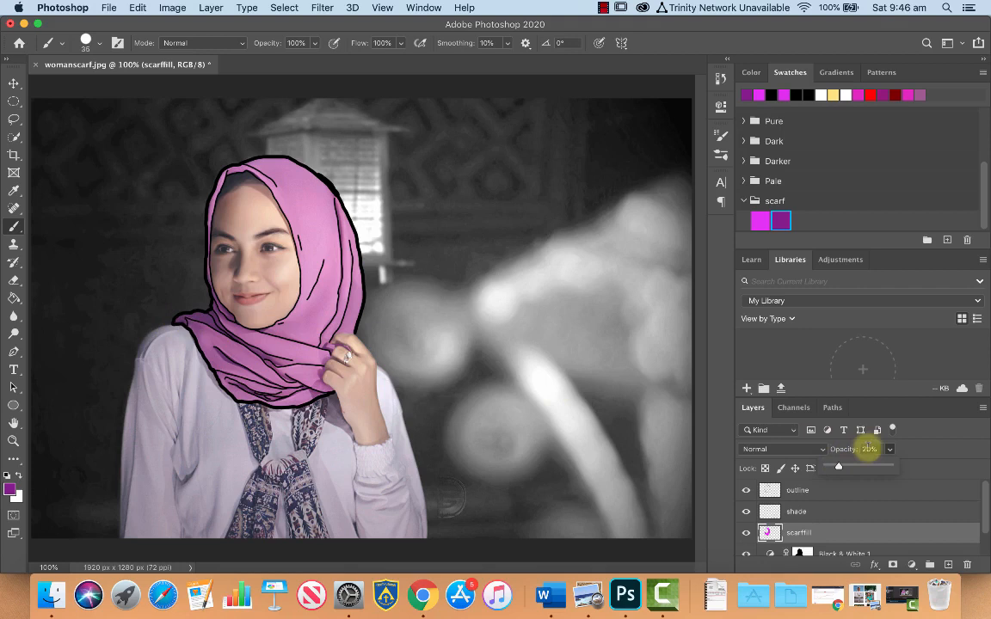
click(795, 513)
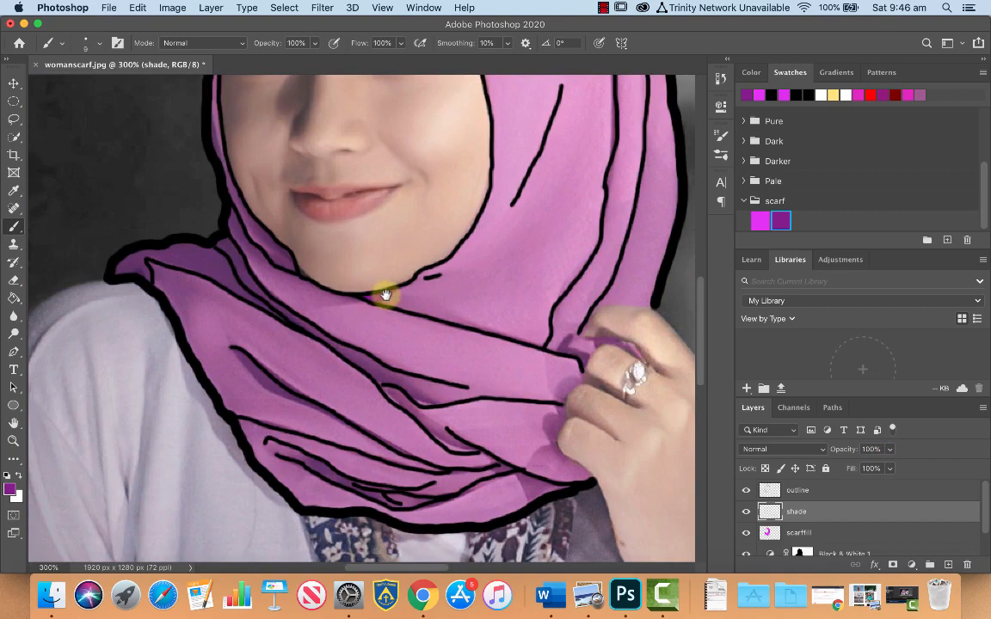
Step: Brush darker purple shading along the lower scarf folds on the shade layer
drag(385, 296, 532, 471)
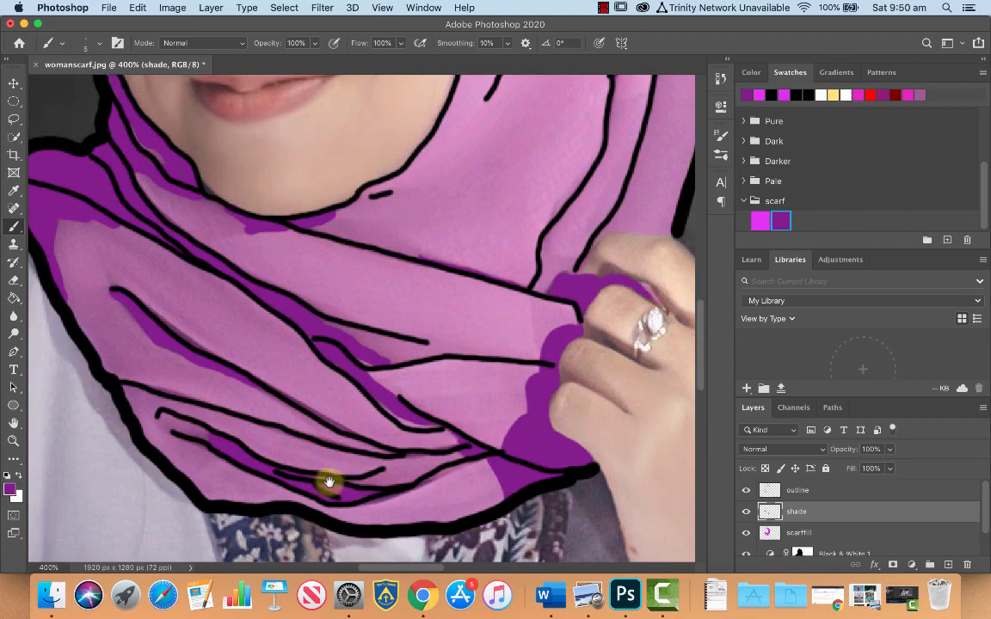
mouse_move(158, 420)
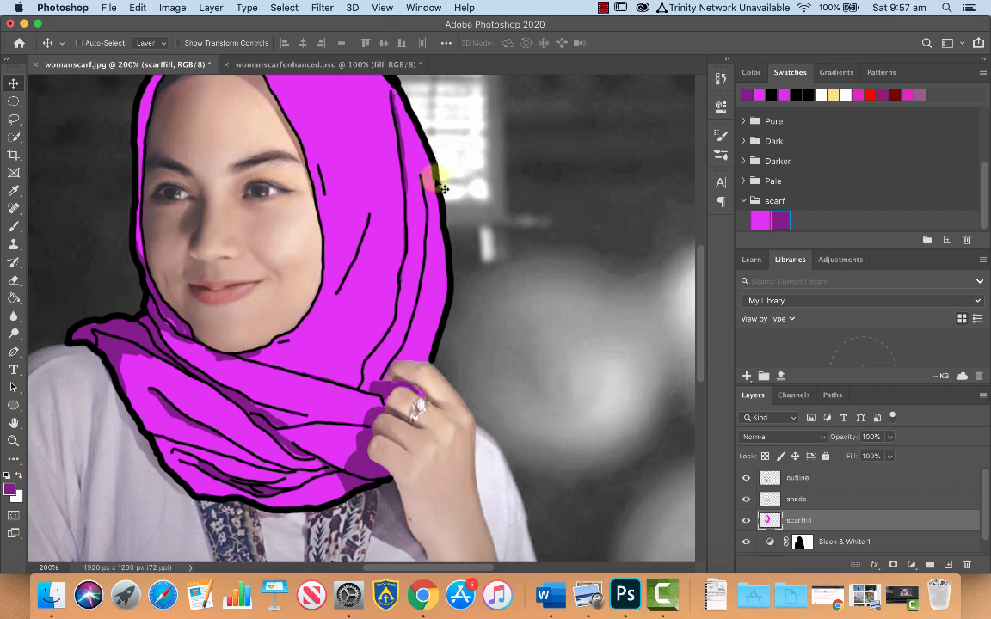
mouse_move(382, 262)
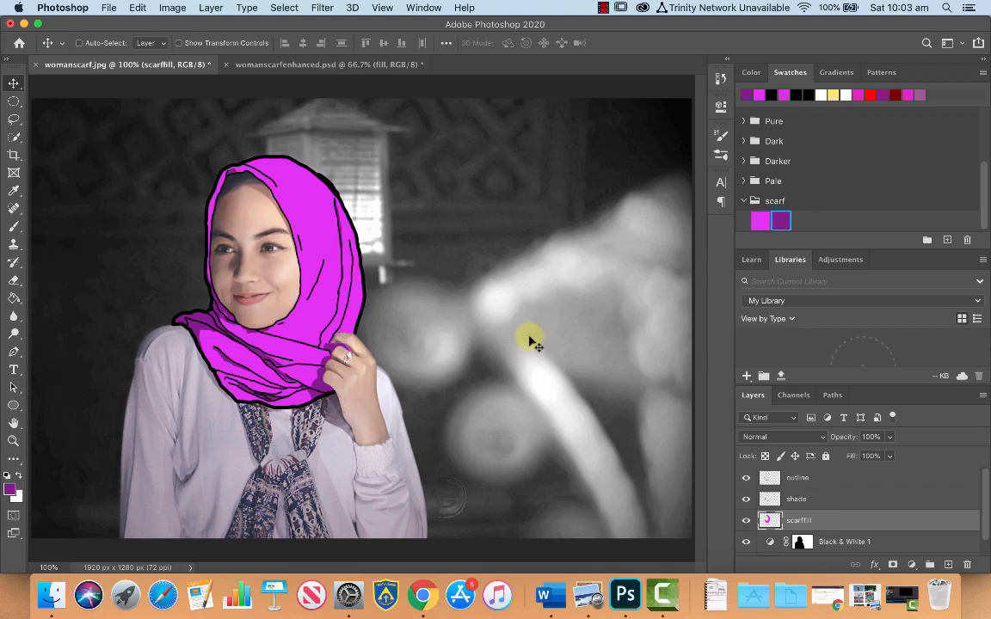
mouse_move(410, 274)
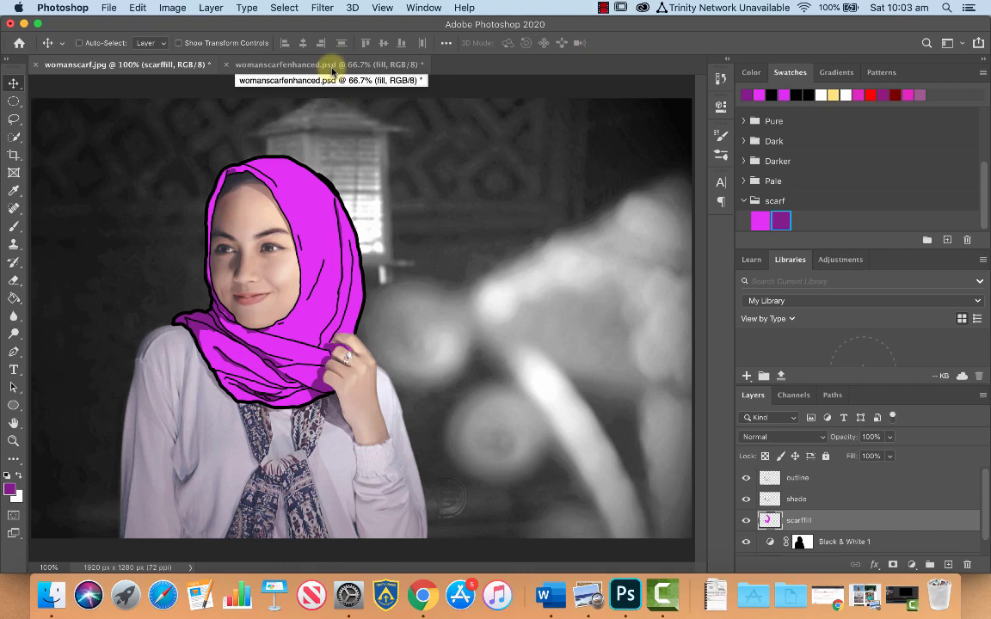
mouse_move(663, 410)
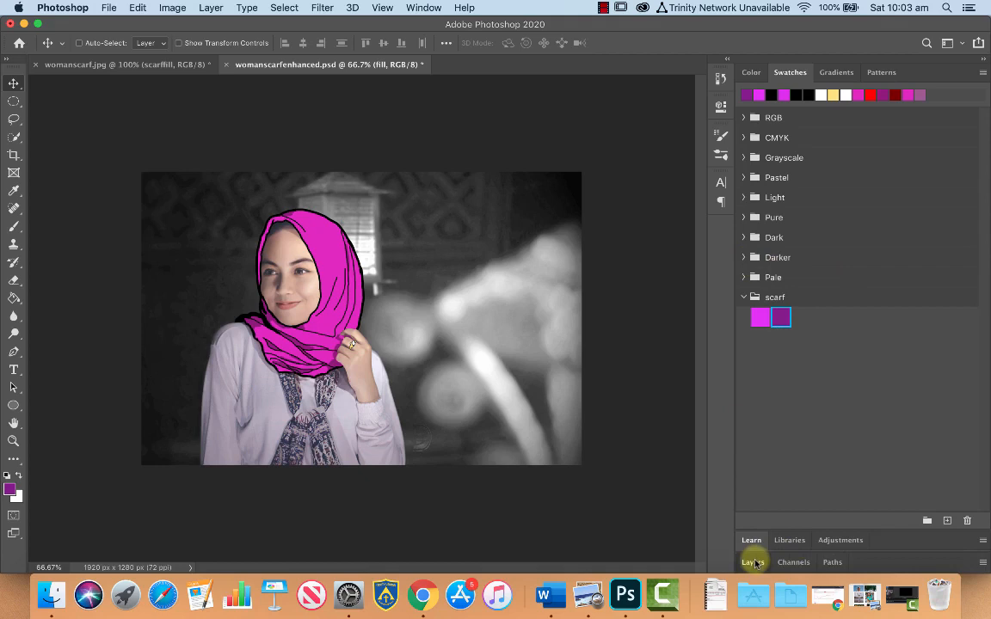
Step: Expand the Layers panel of womanscarfenhanced.psd to show outline, highlights, shade and fill
click(754, 561)
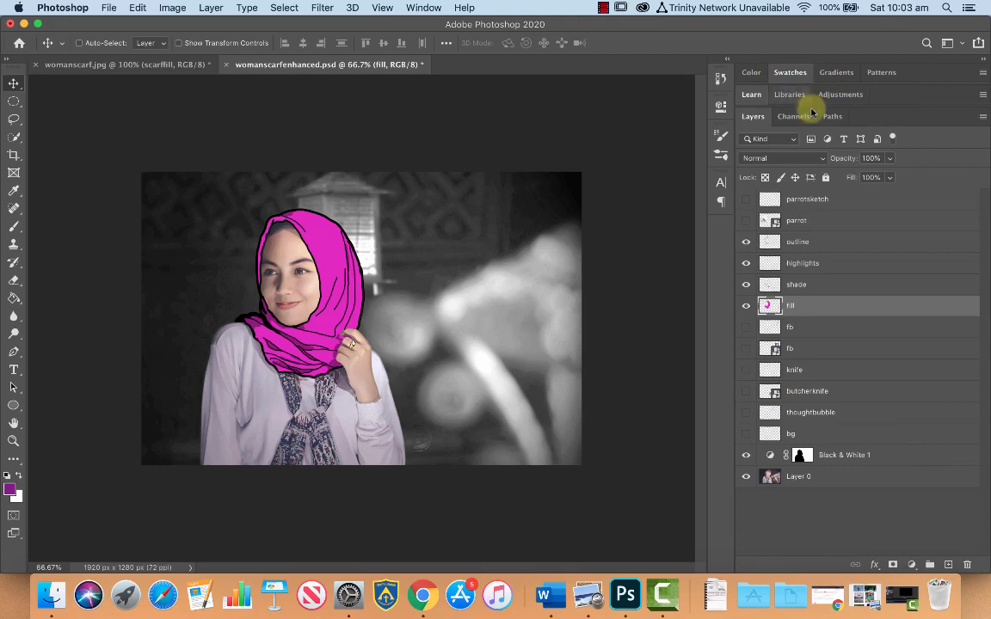
mouse_move(657, 351)
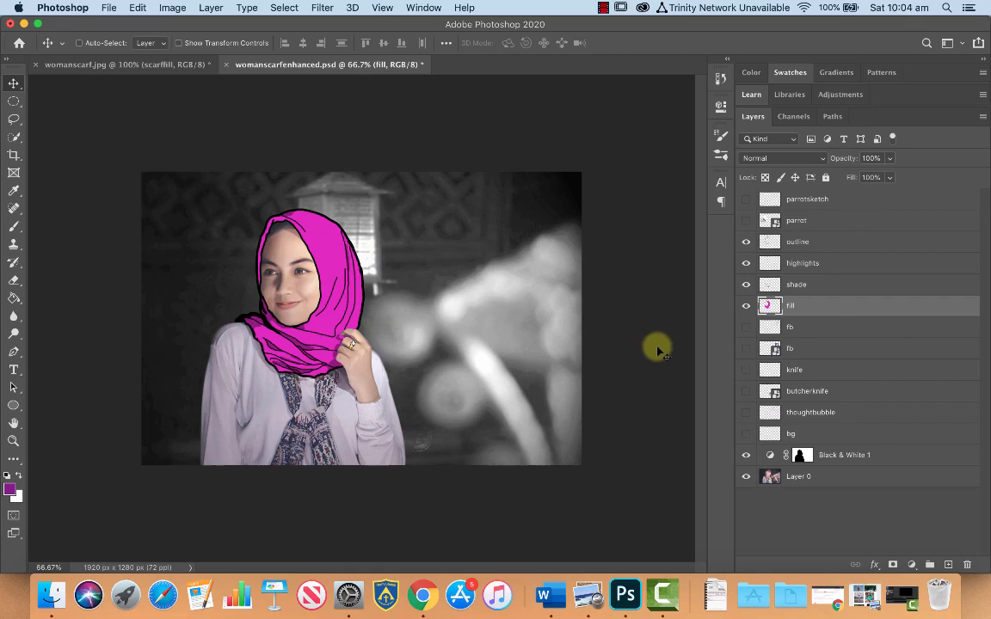
Step: Toggle visibility of the thought-bubble and Facebook-icon layers to preview the enhancements
click(747, 348)
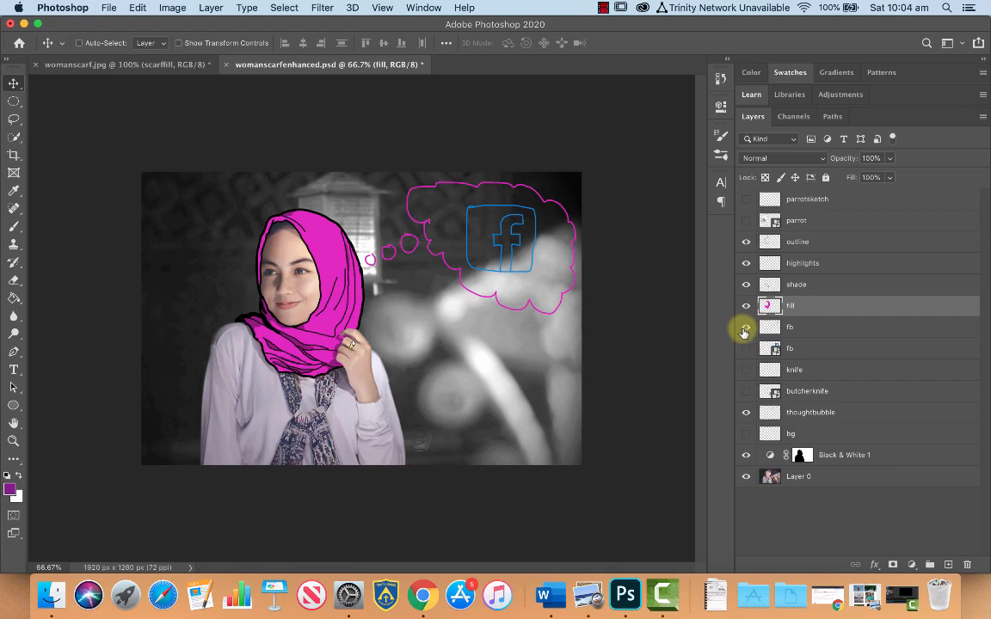
click(747, 327)
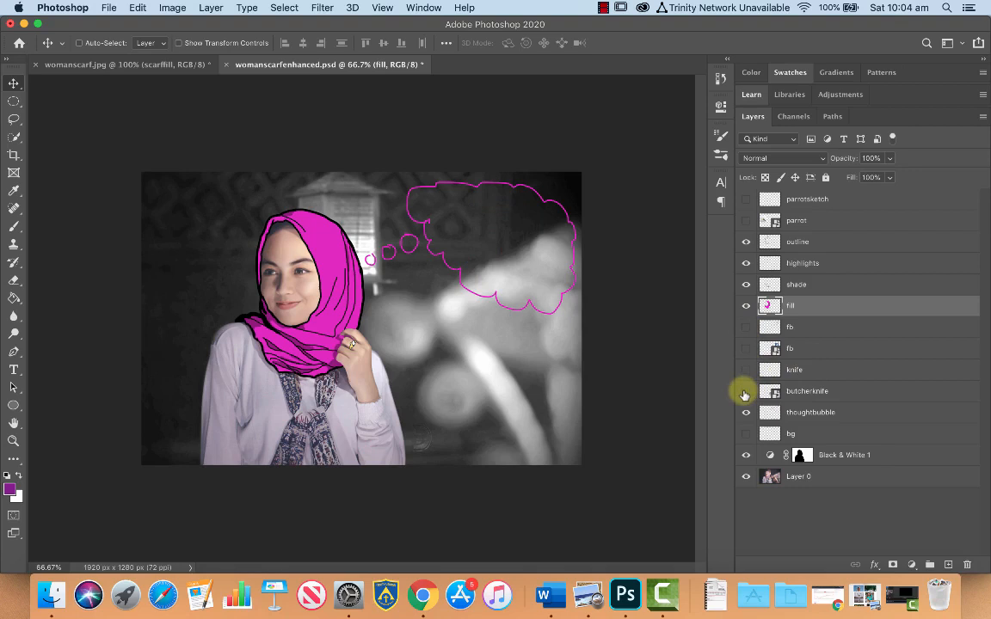
click(747, 392)
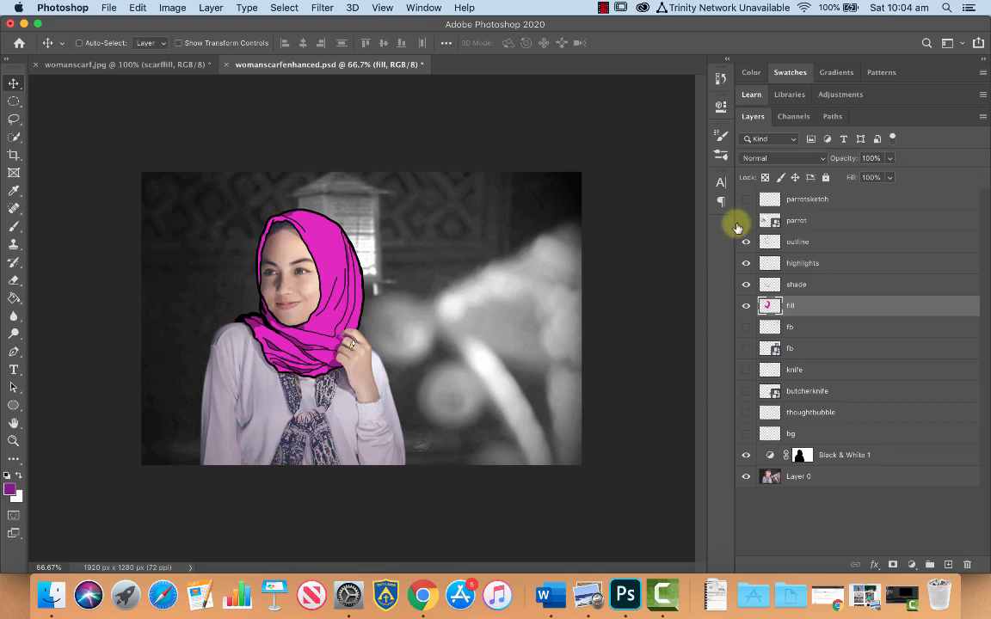
mouse_move(644, 289)
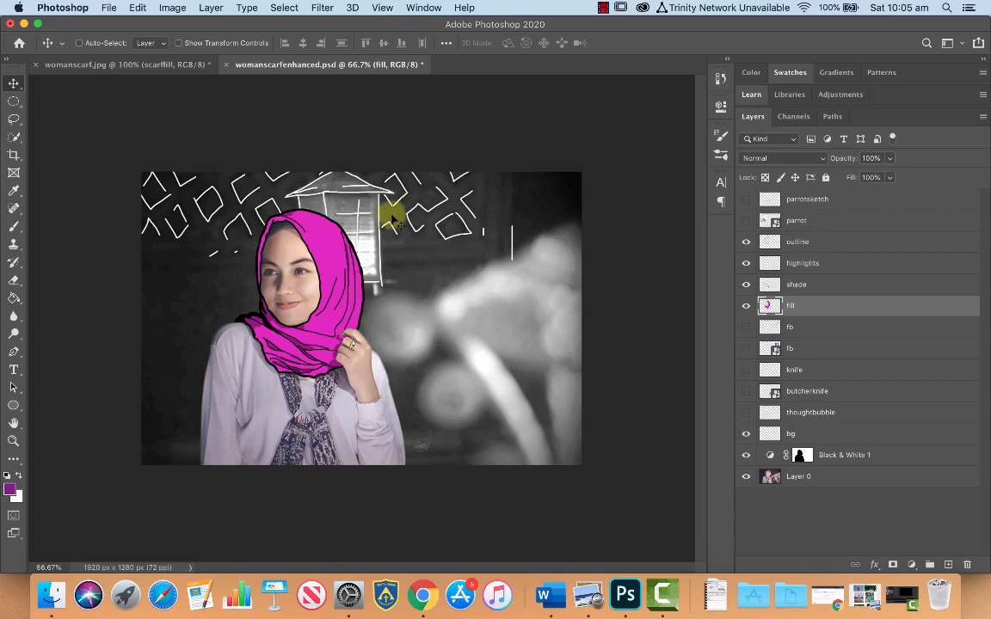
mouse_move(577, 506)
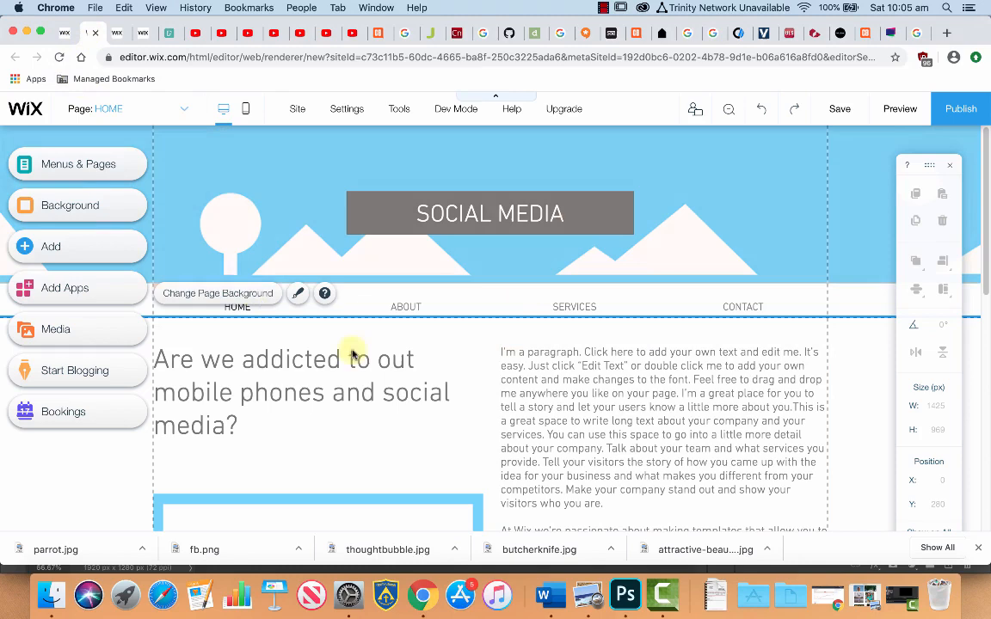
Step: Scroll the Wix HOME page down to the social media addiction heading and paragraph
scroll(down, 3)
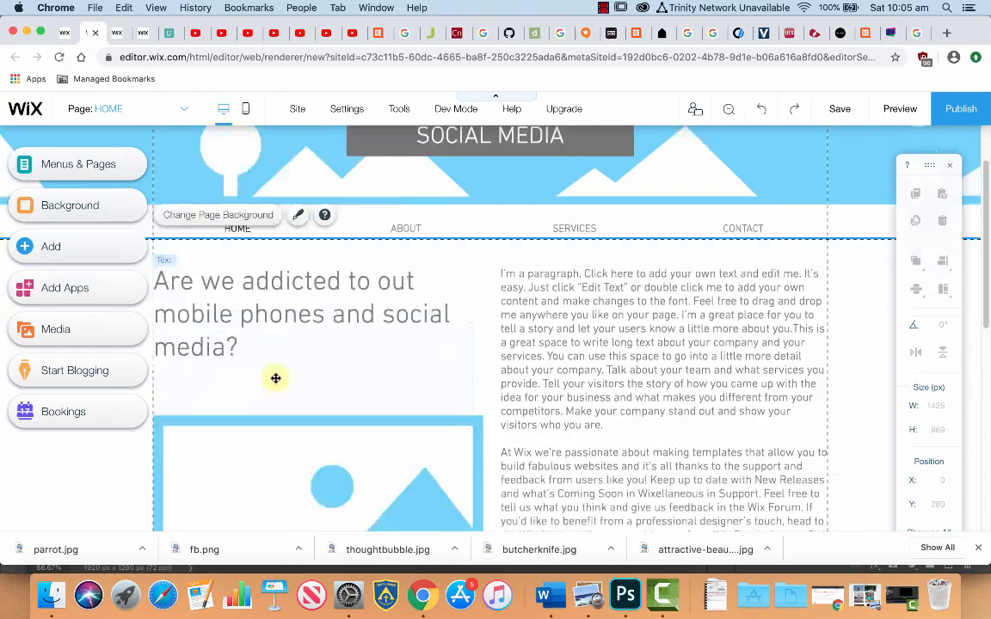
scroll(down, 3)
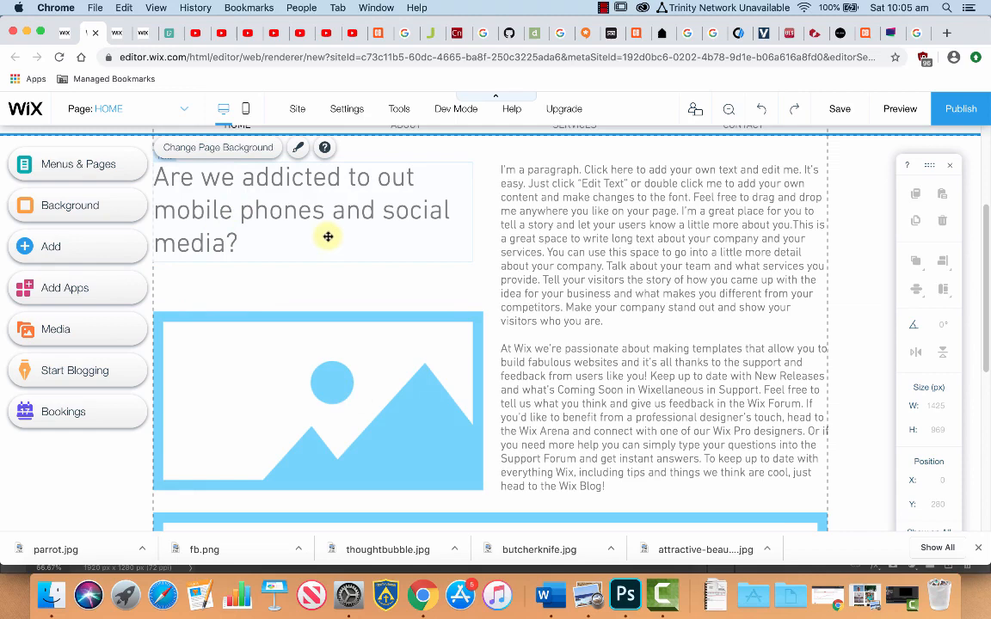